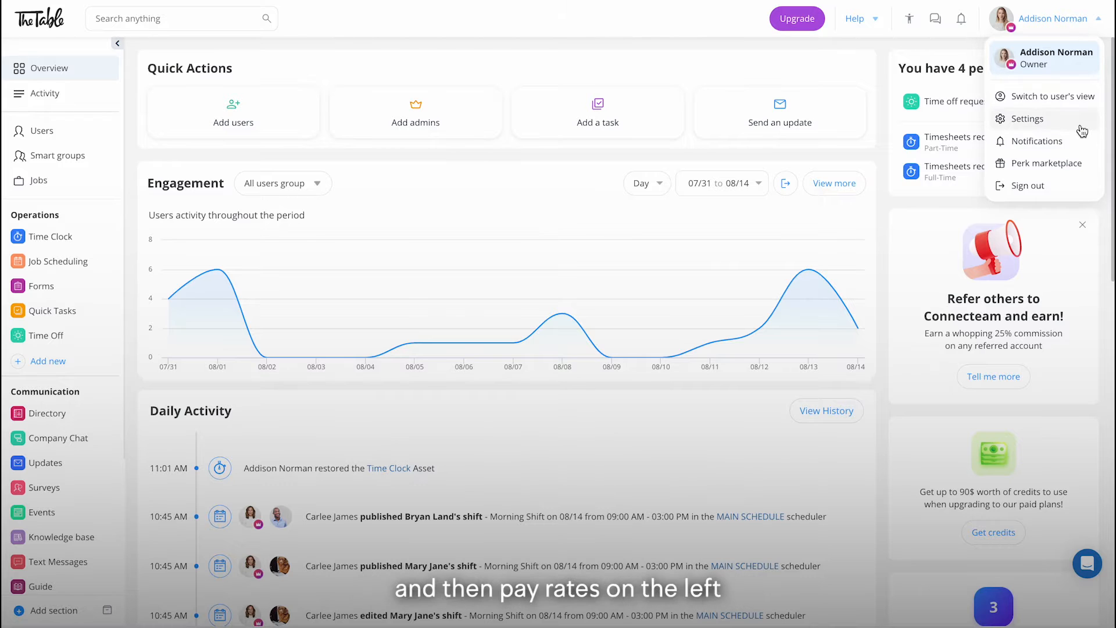
Turn on pay rates in the company Pay rate settings, with US Dollar currency.
left_click(1027, 118)
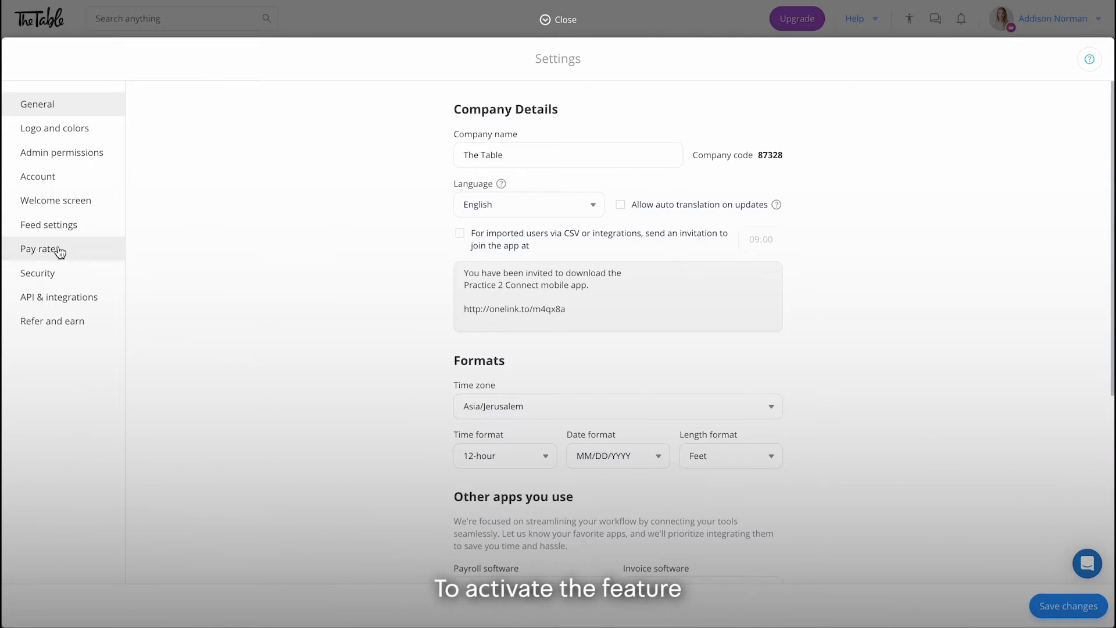
left_click(38, 249)
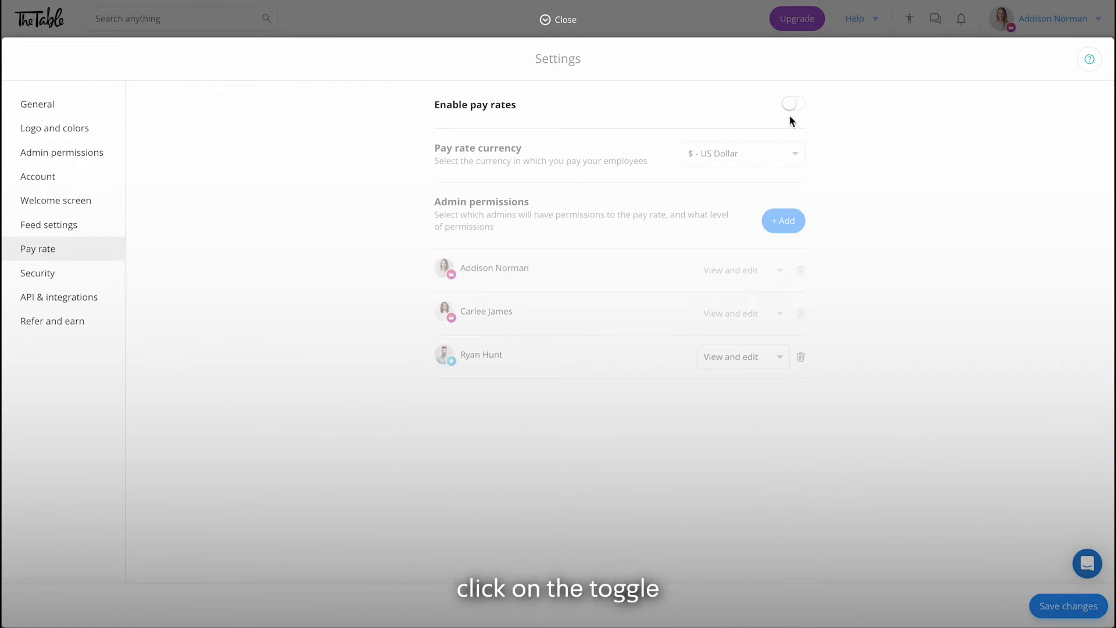
left_click(792, 104)
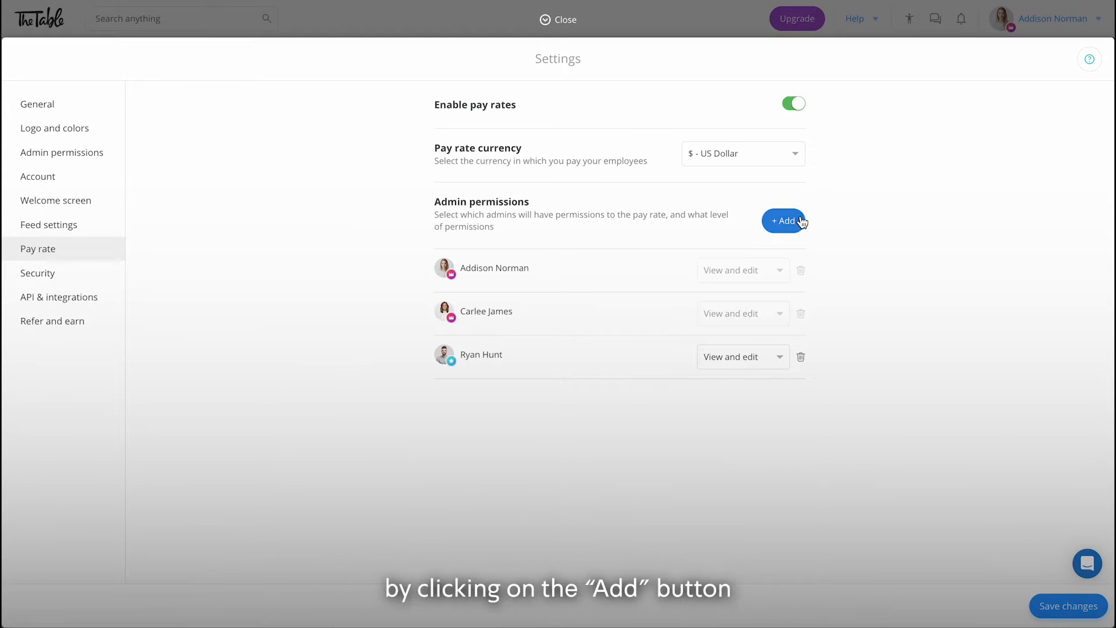
left_click(784, 221)
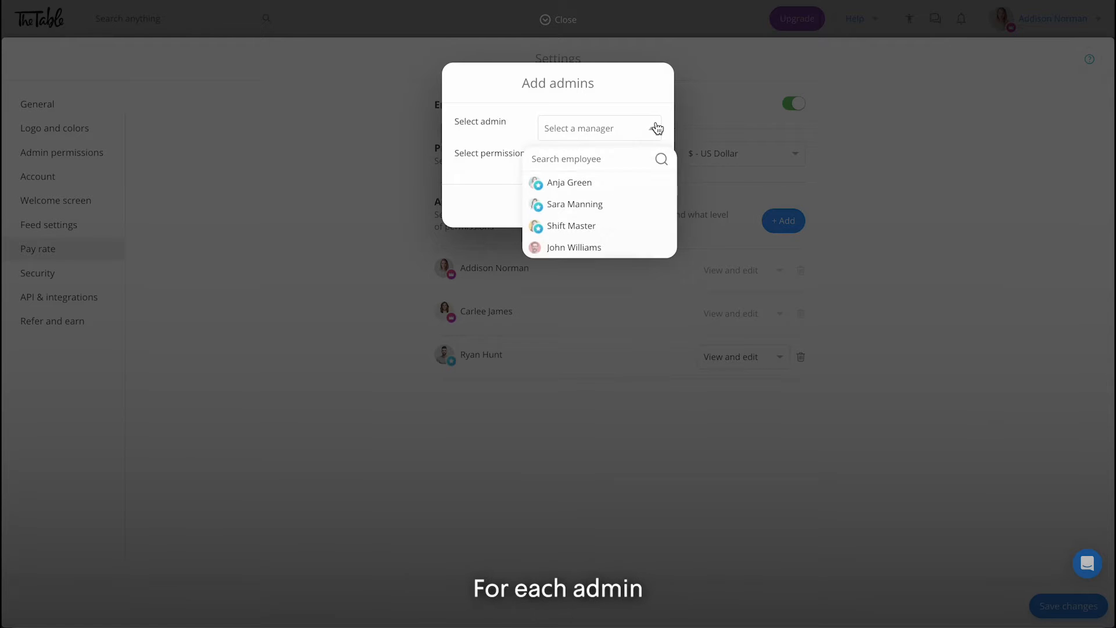
left_click(574, 203)
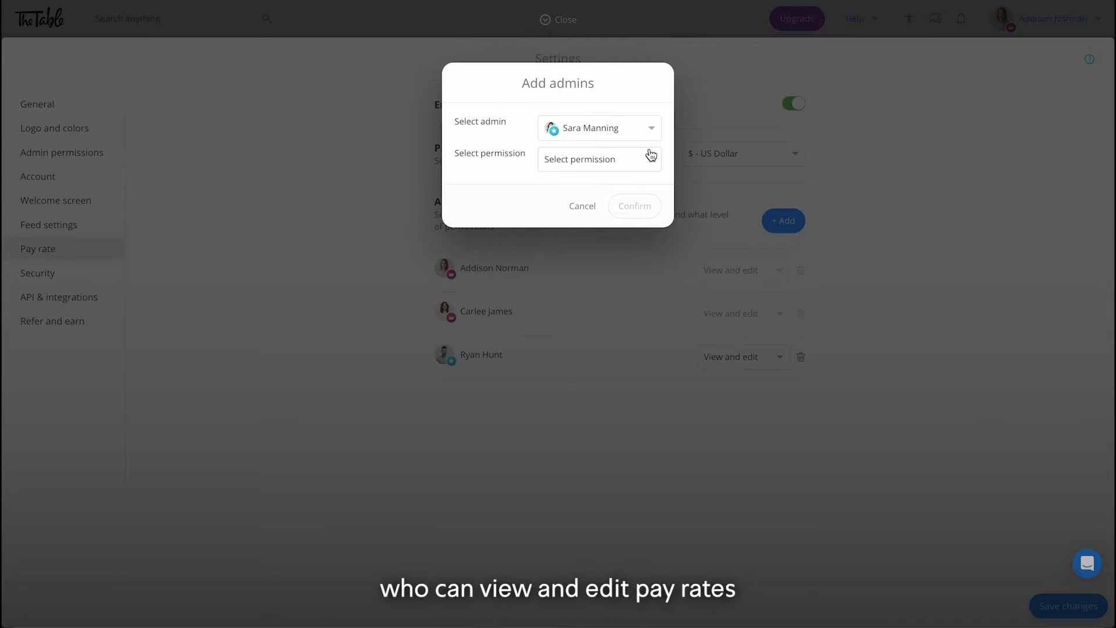
left_click(599, 159)
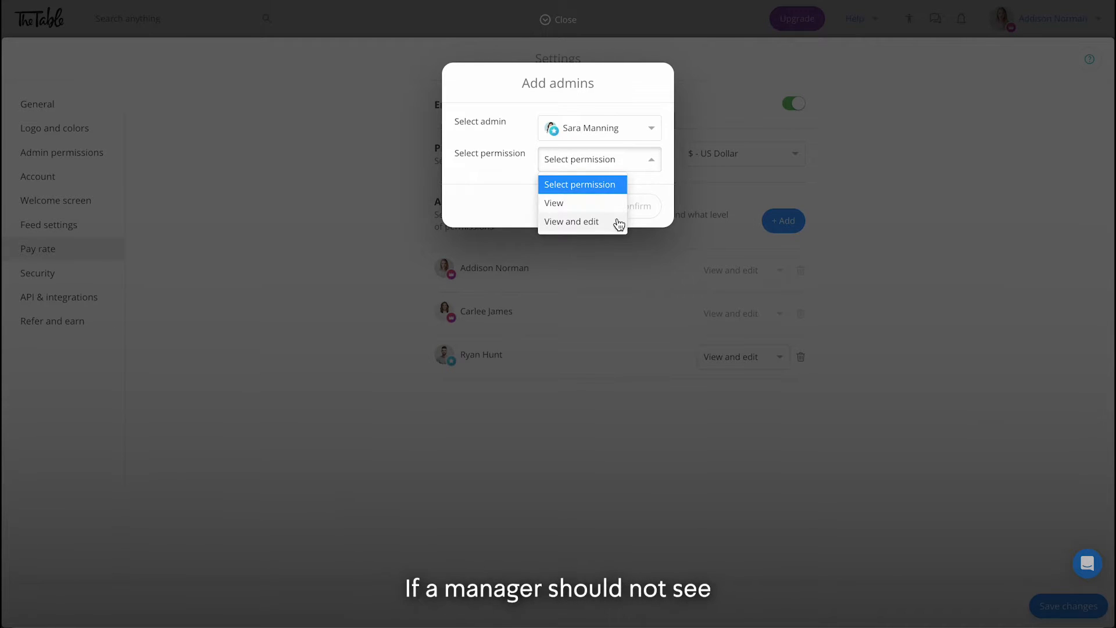
left_click(554, 203)
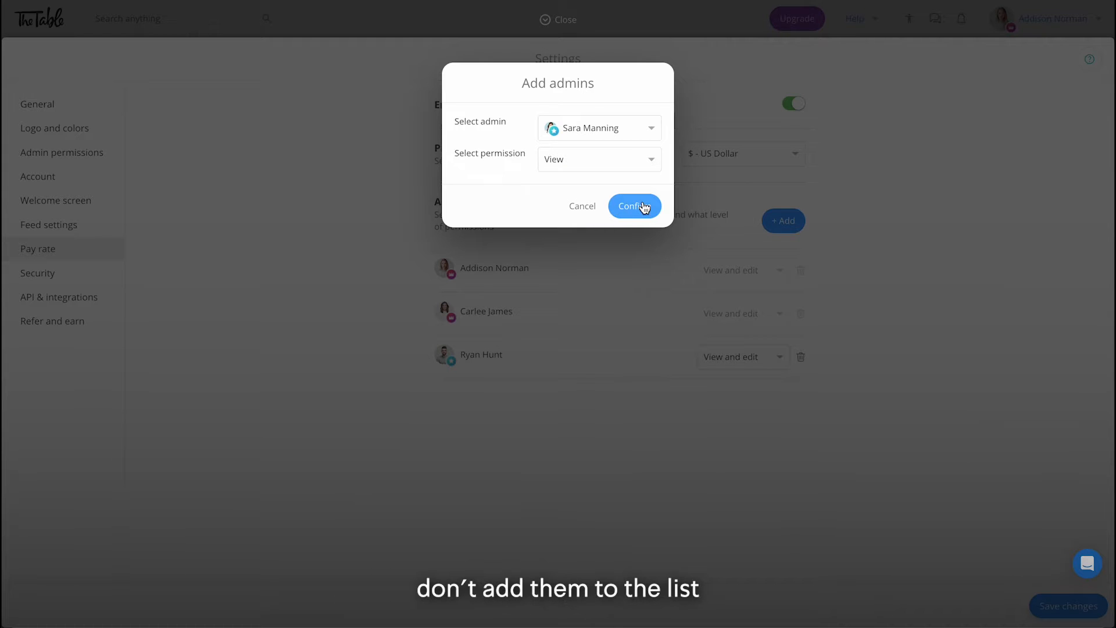
left_click(635, 206)
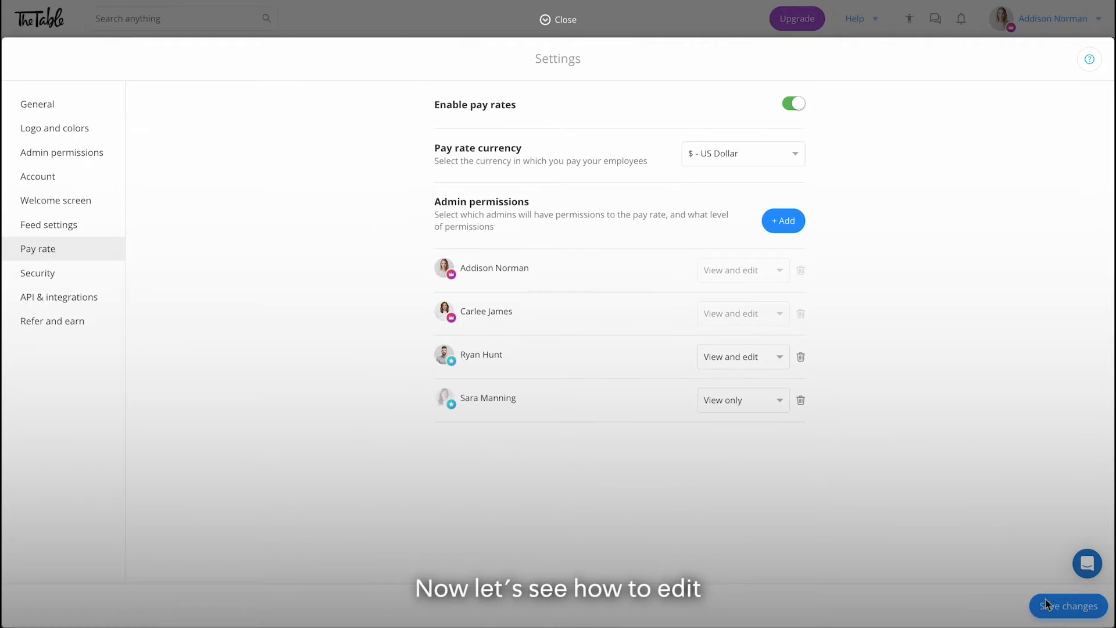
left_click(558, 19)
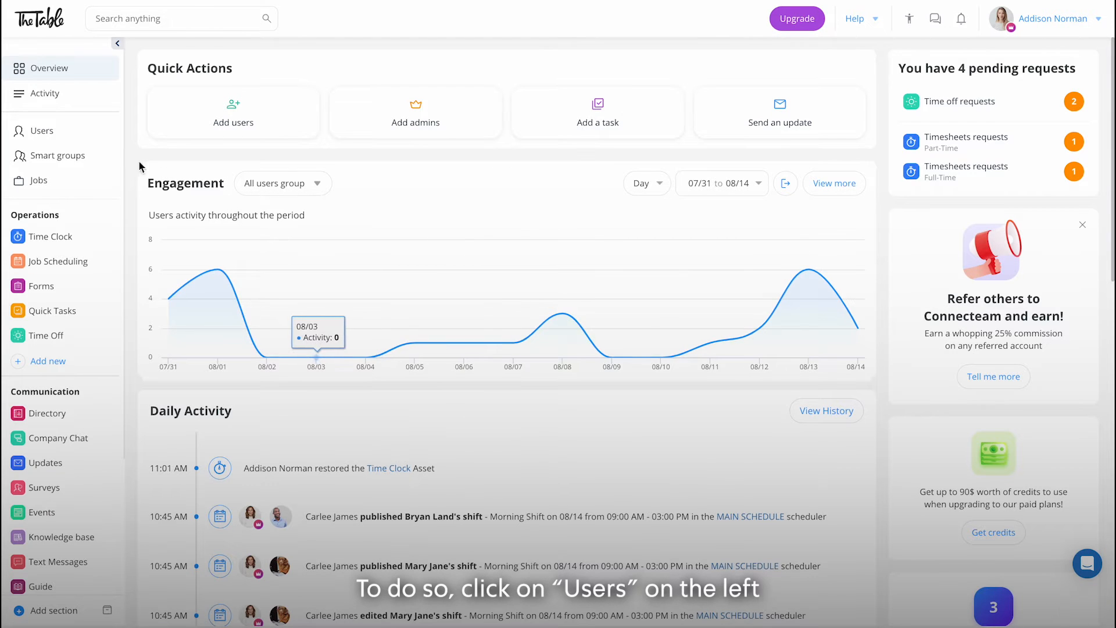
left_click(42, 131)
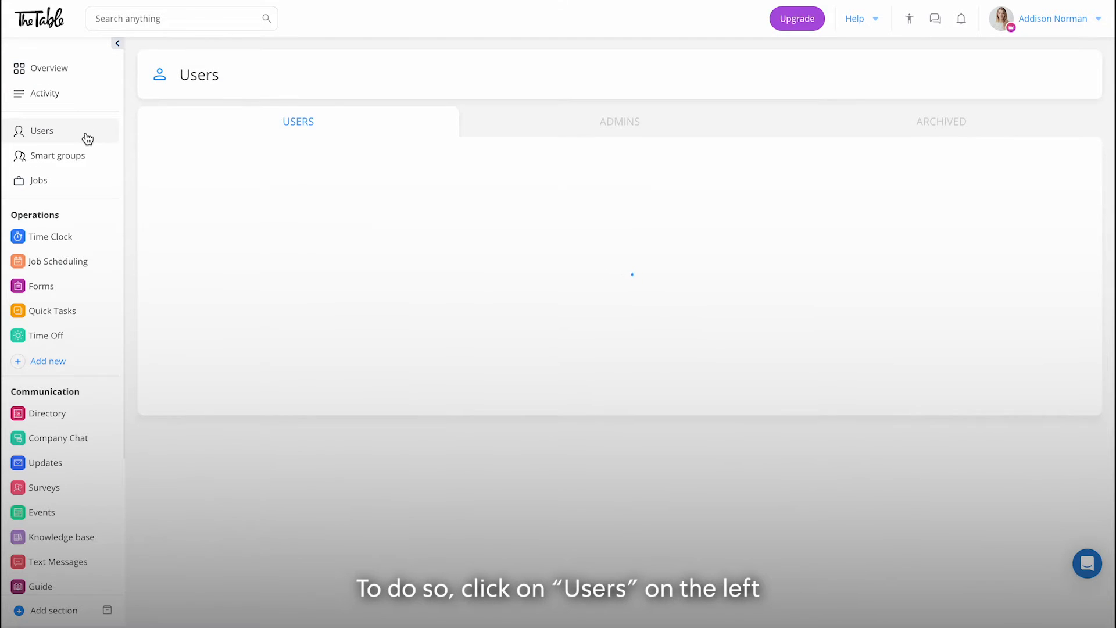
left_click(40, 130)
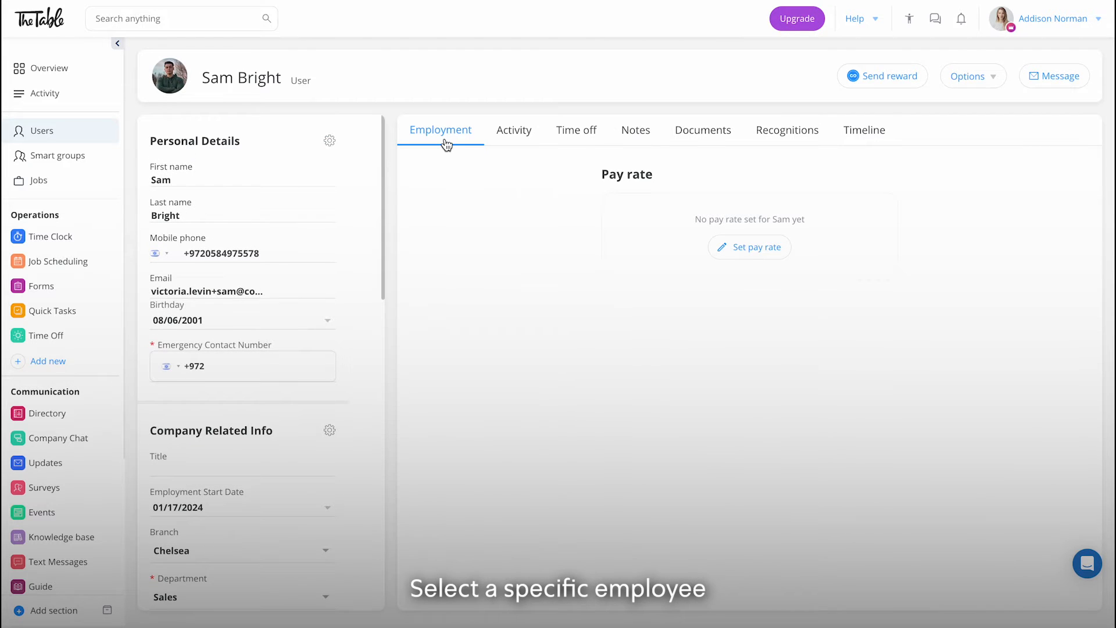
mouse_move(751, 257)
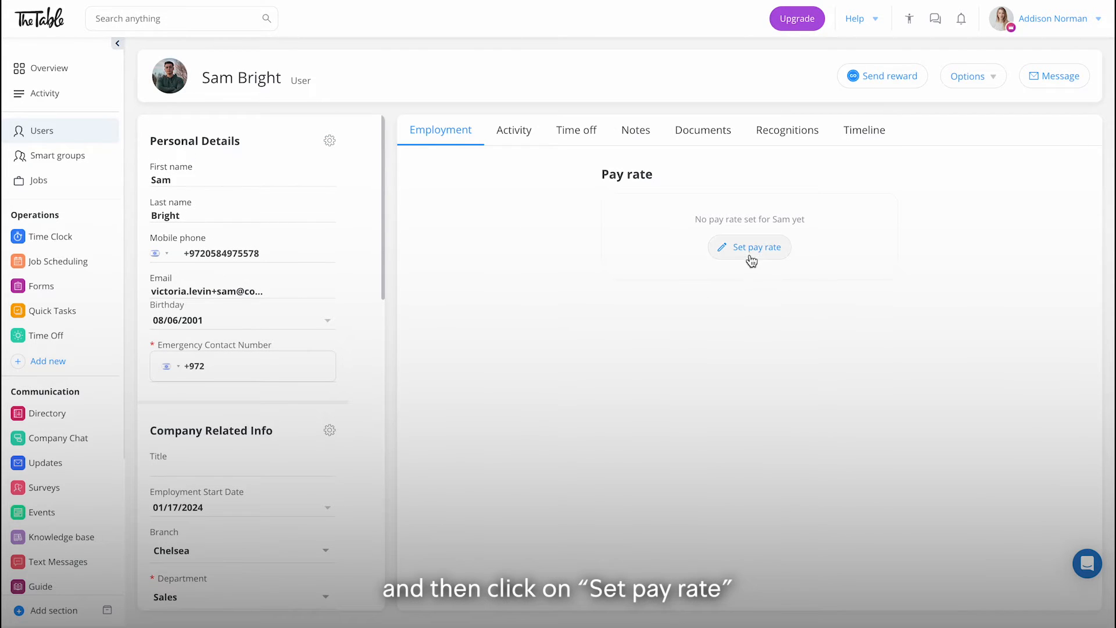
Set Sam's hourly default rate to $15 effective August 1, 2024, with job rates enabled.
left_click(749, 247)
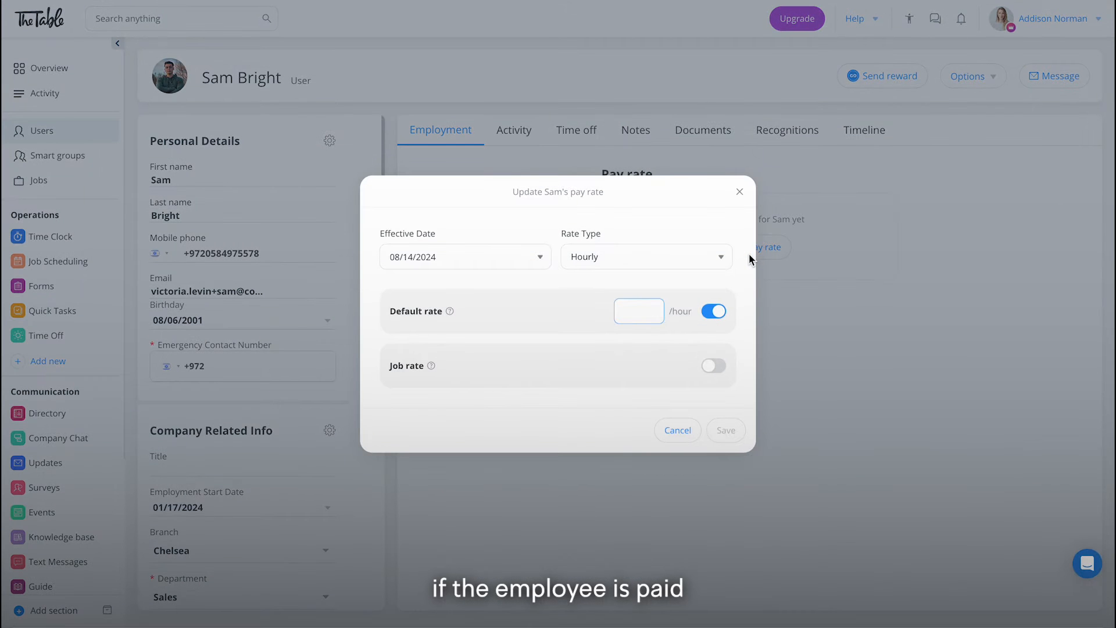
left_click(646, 257)
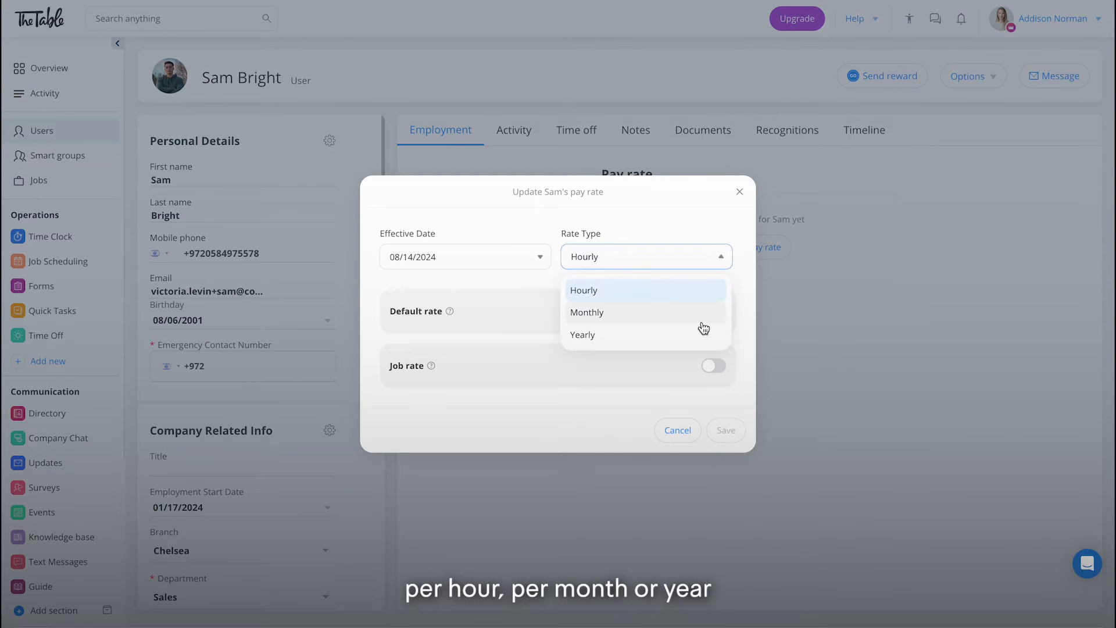
left_click(587, 312)
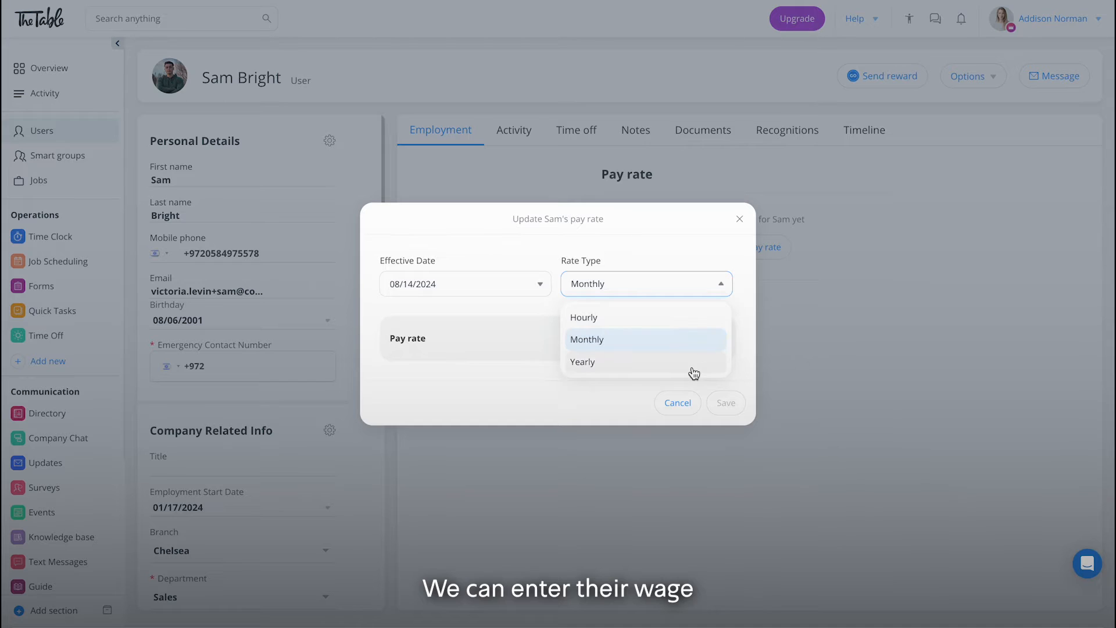
left_click(583, 361)
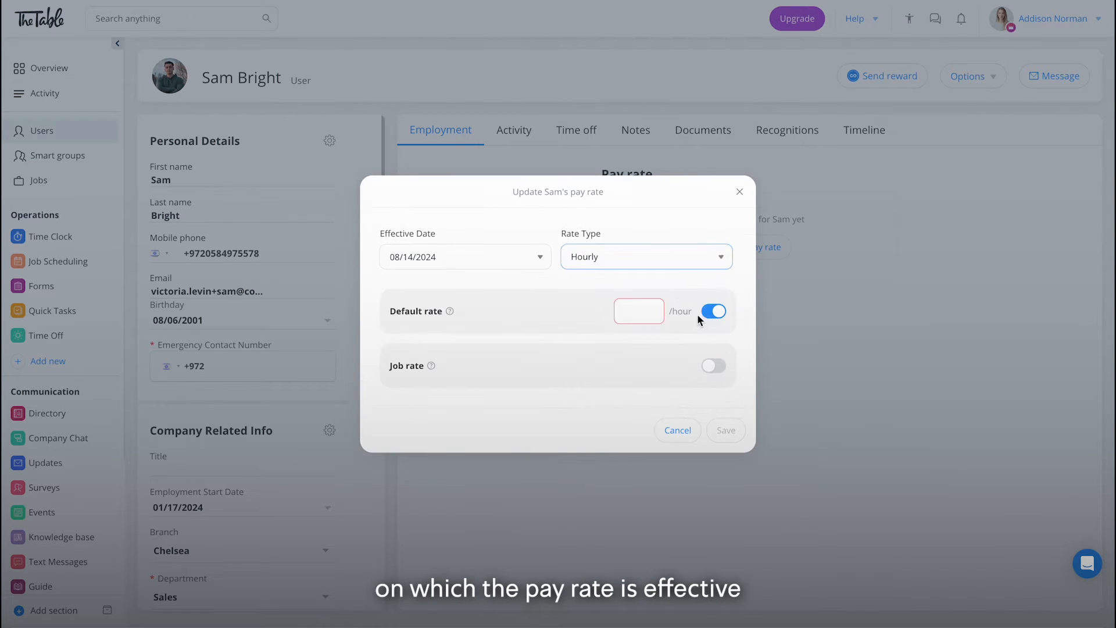
type("$15")
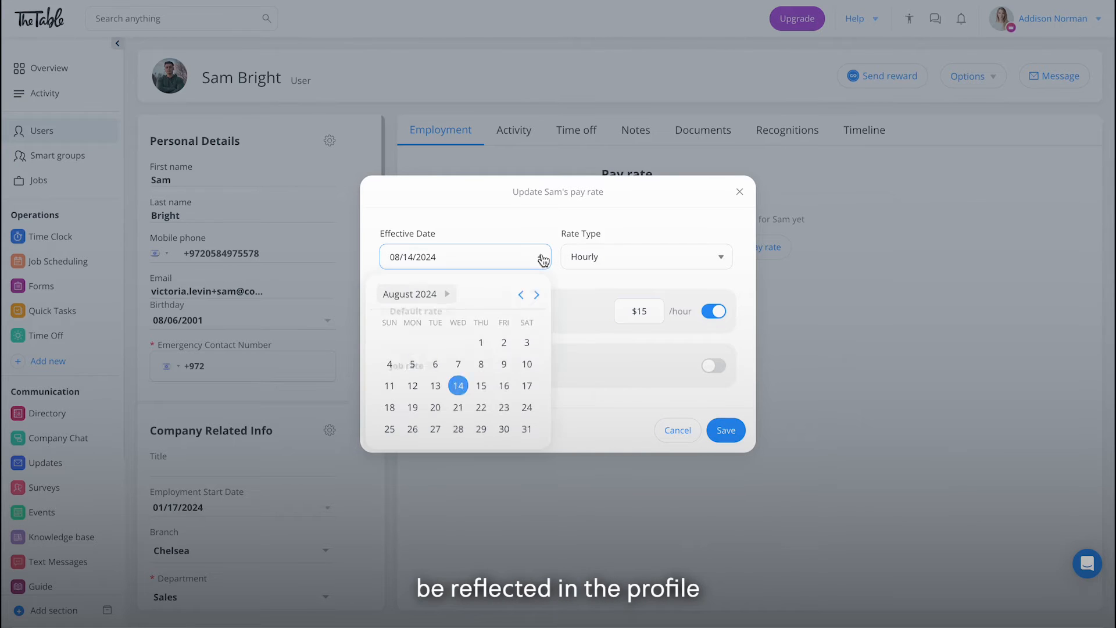
left_click(481, 342)
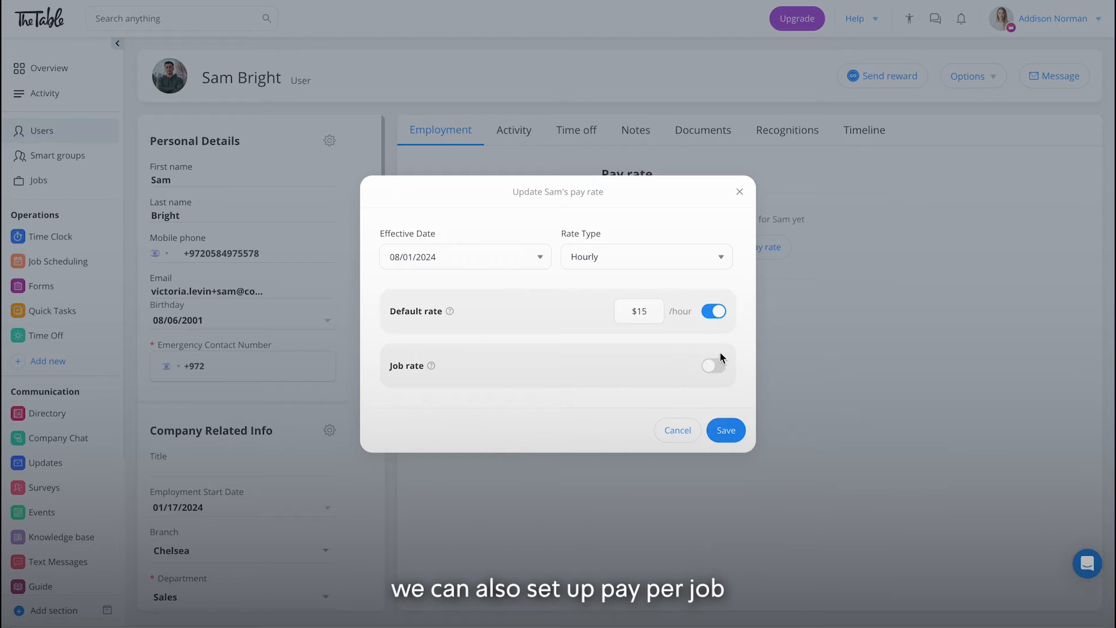
left_click(712, 365)
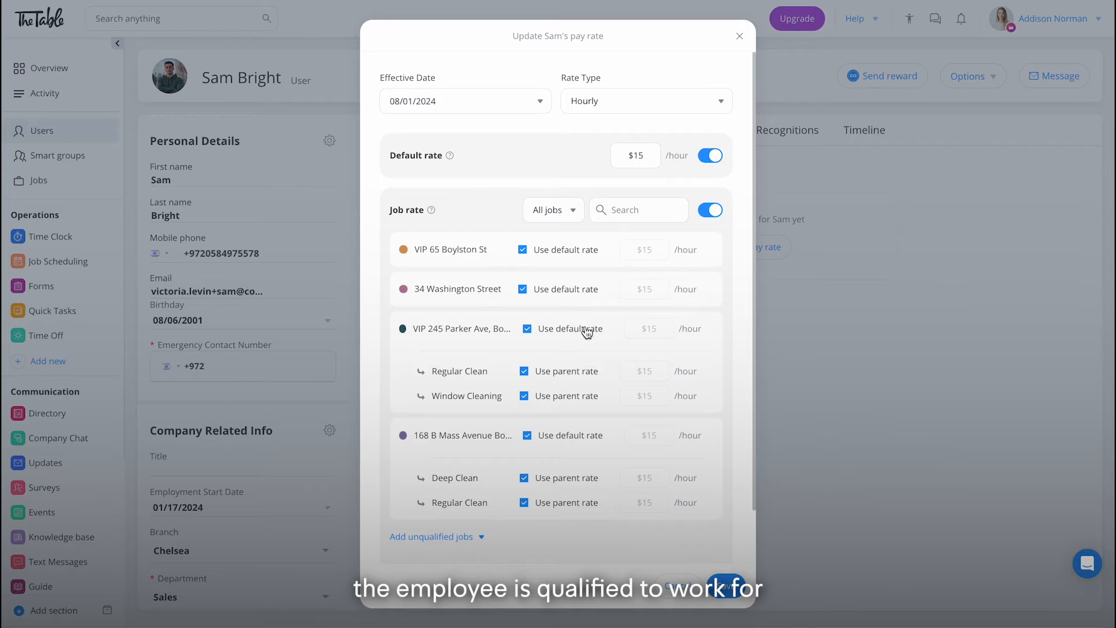
Give Parker Ave and Mass Avenue $25 rates and Deep Clean $30, then save.
left_click(527, 328)
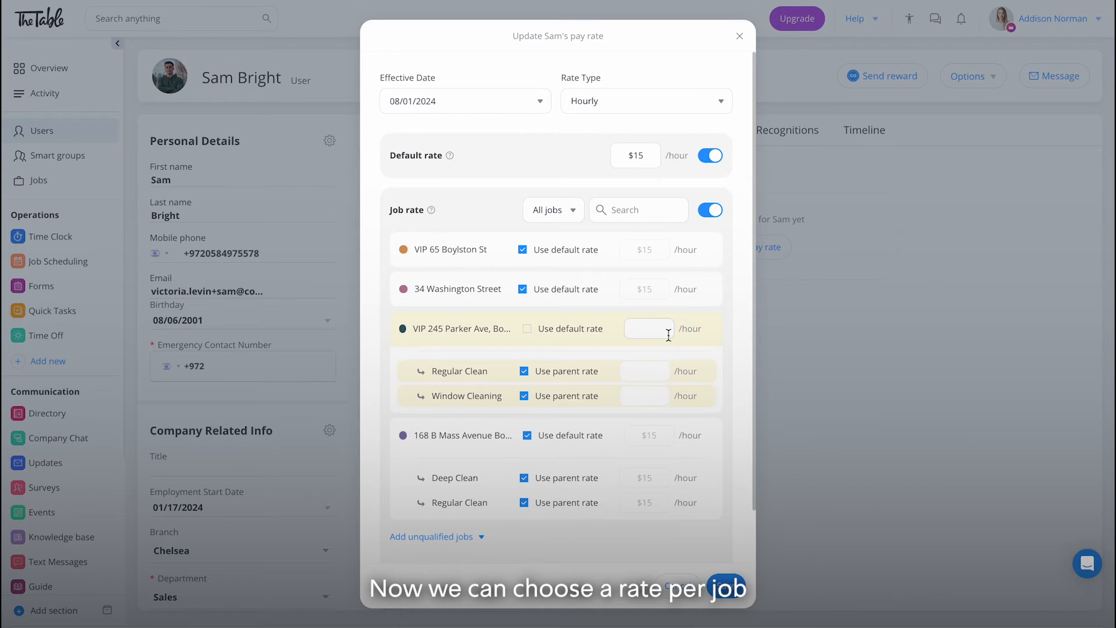
type("25")
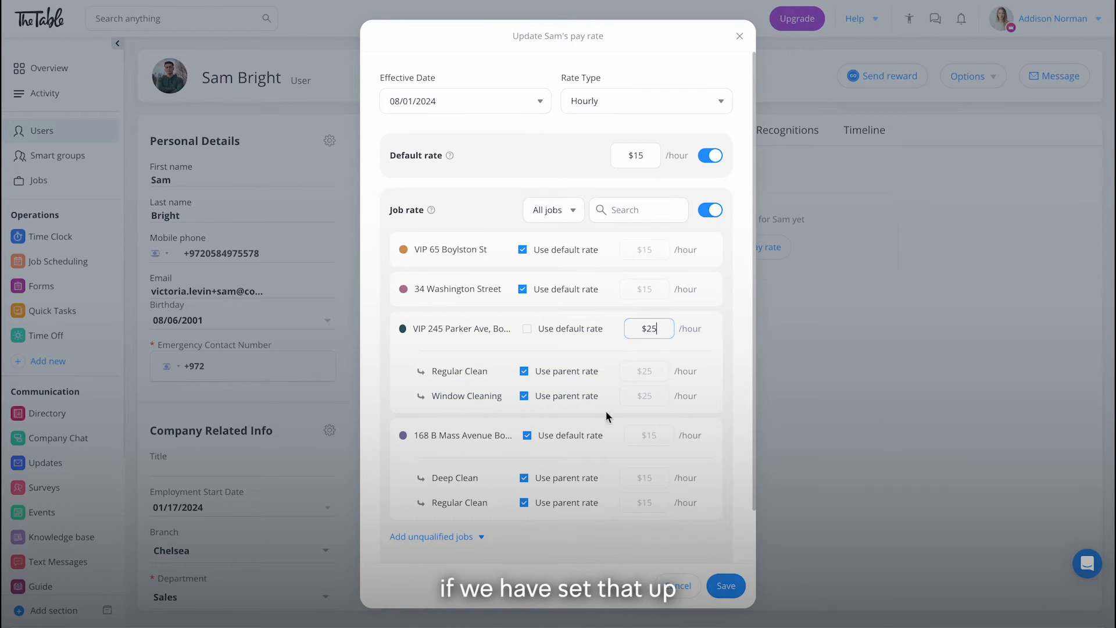
left_click(527, 435)
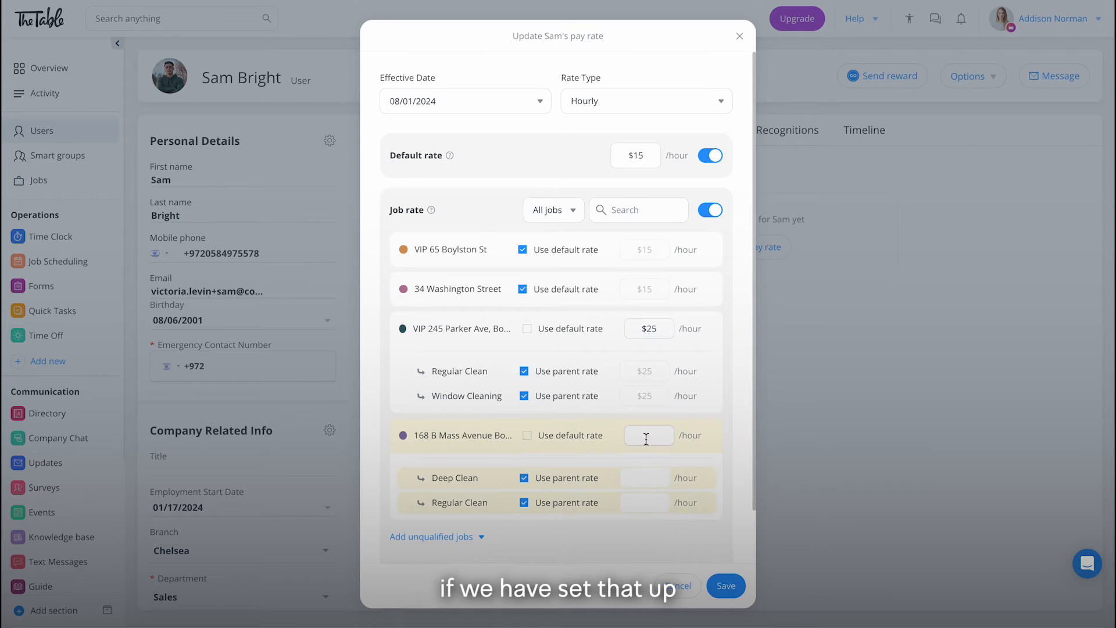
type("25")
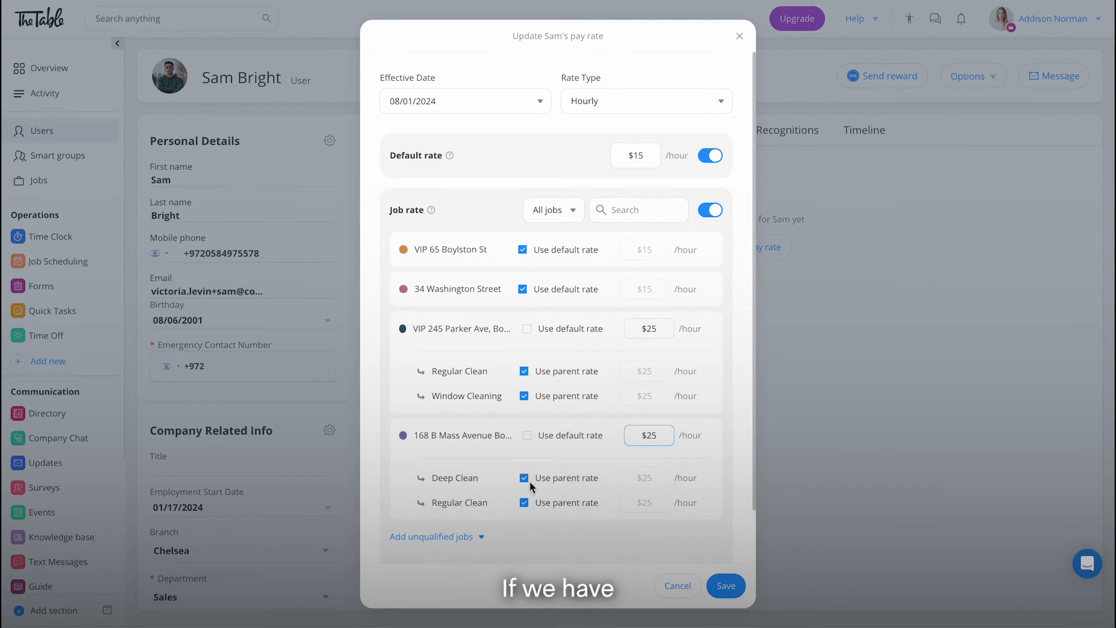
left_click(523, 478)
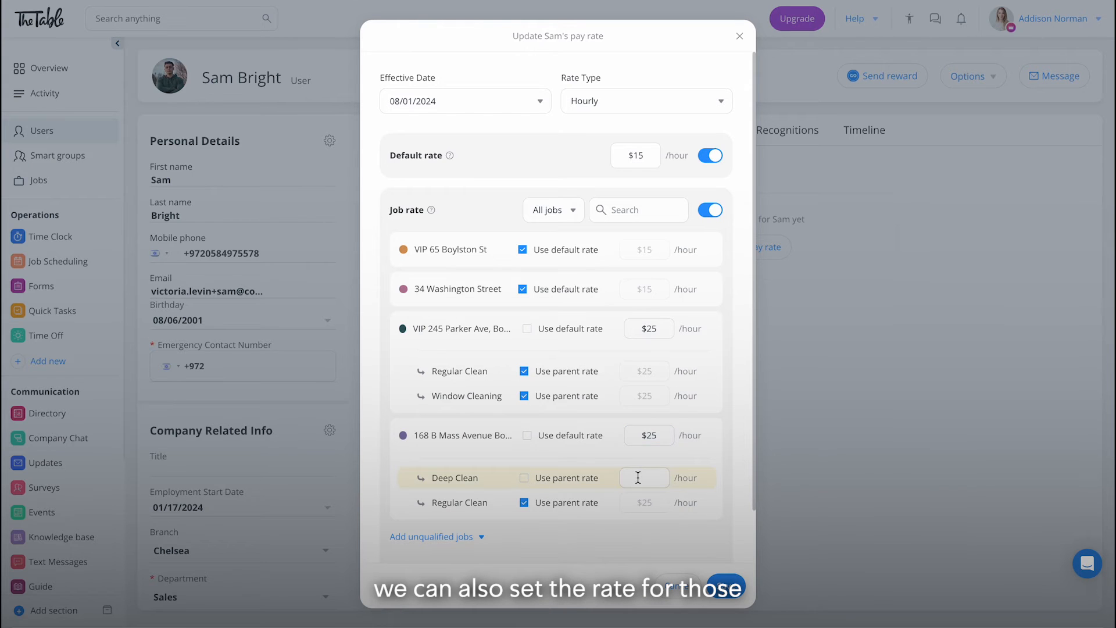
type("30")
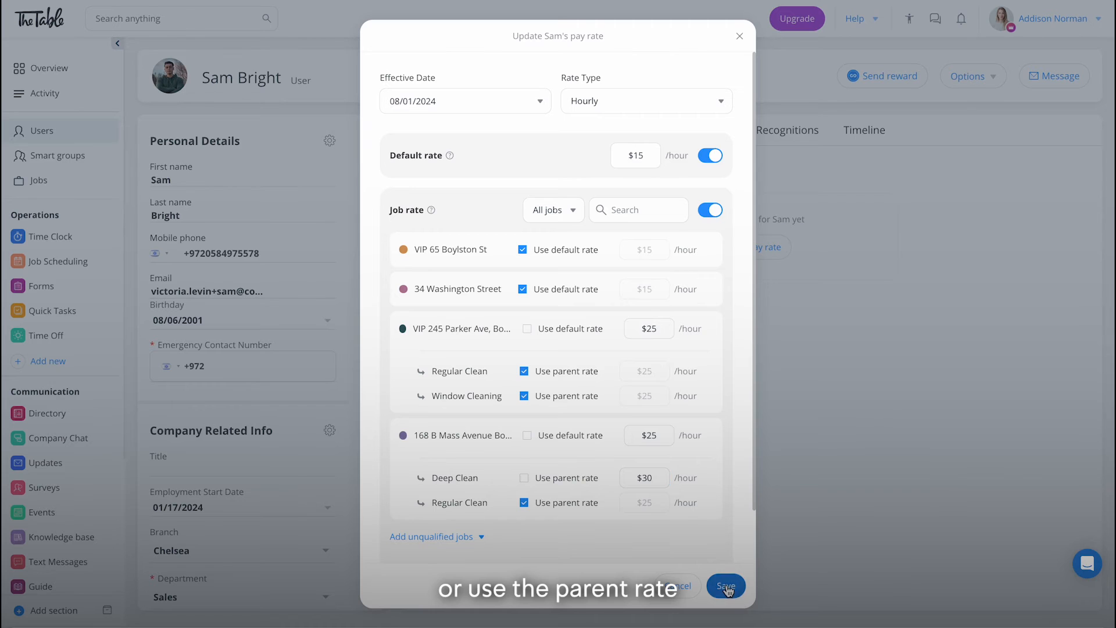
left_click(726, 585)
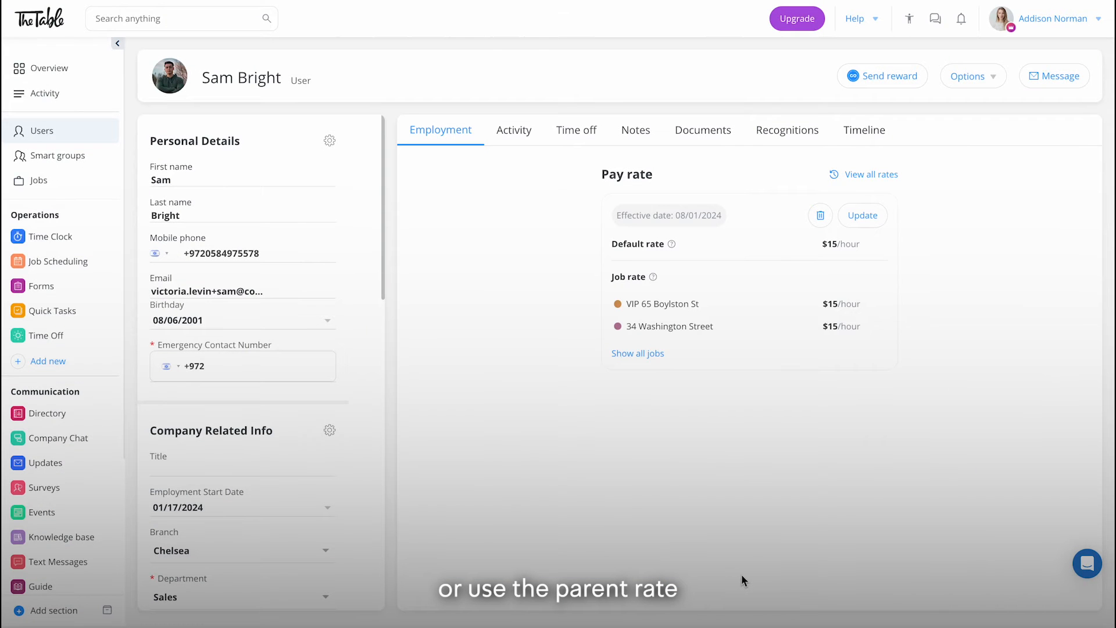
Open the main Time Clock's today view from the Time Clock section.
left_click(51, 237)
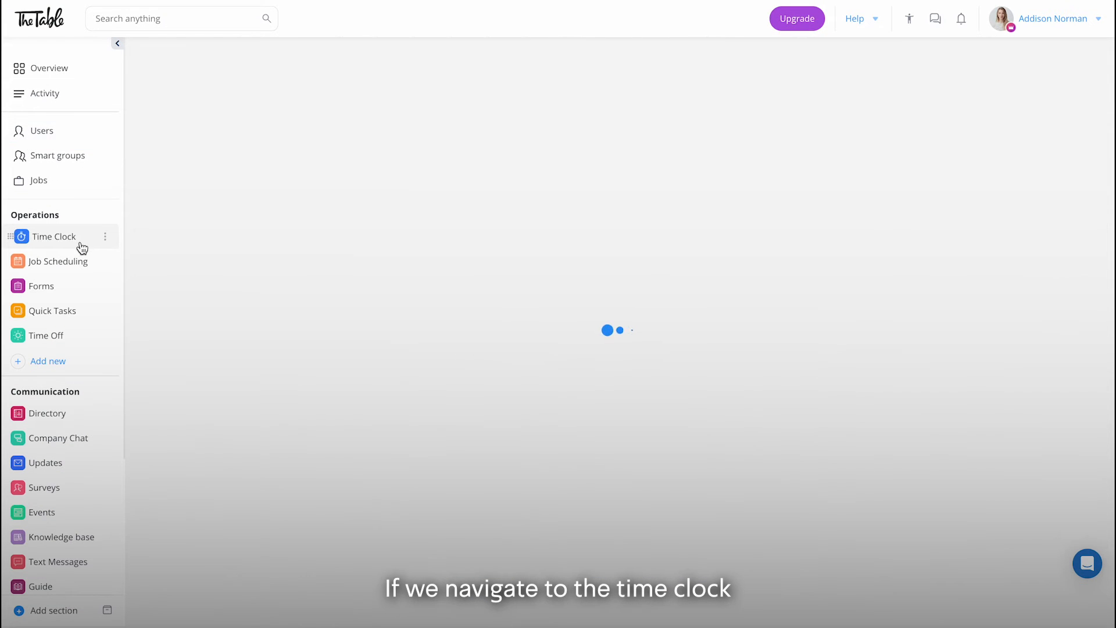
left_click(52, 237)
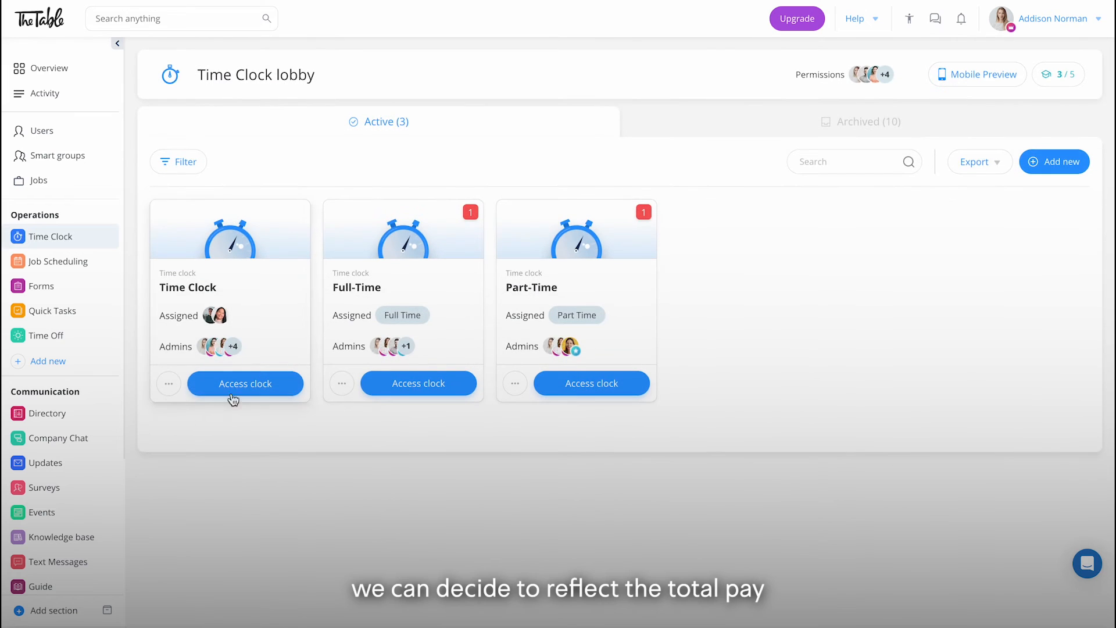
left_click(246, 383)
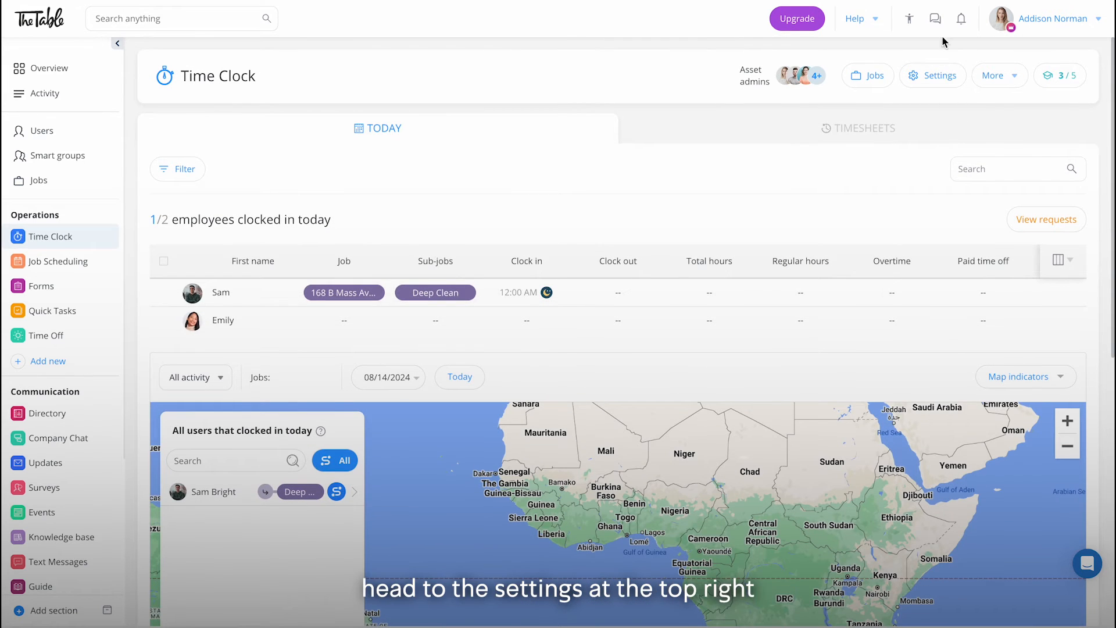
Set the Time Clock's Show pay rates option to For qualified admins and users.
left_click(941, 75)
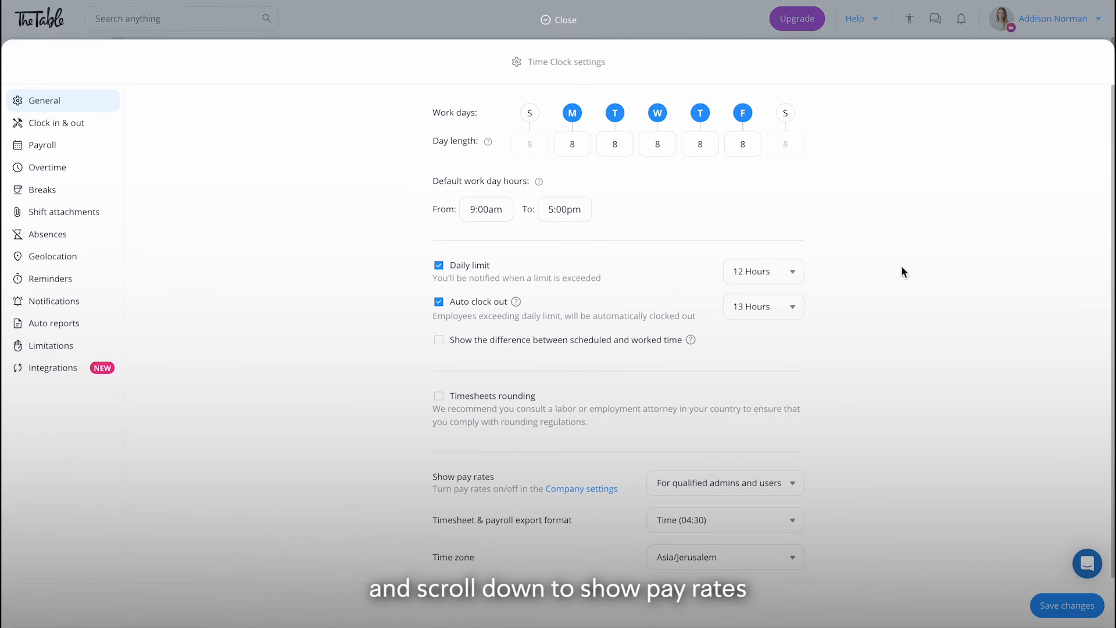
left_click(725, 483)
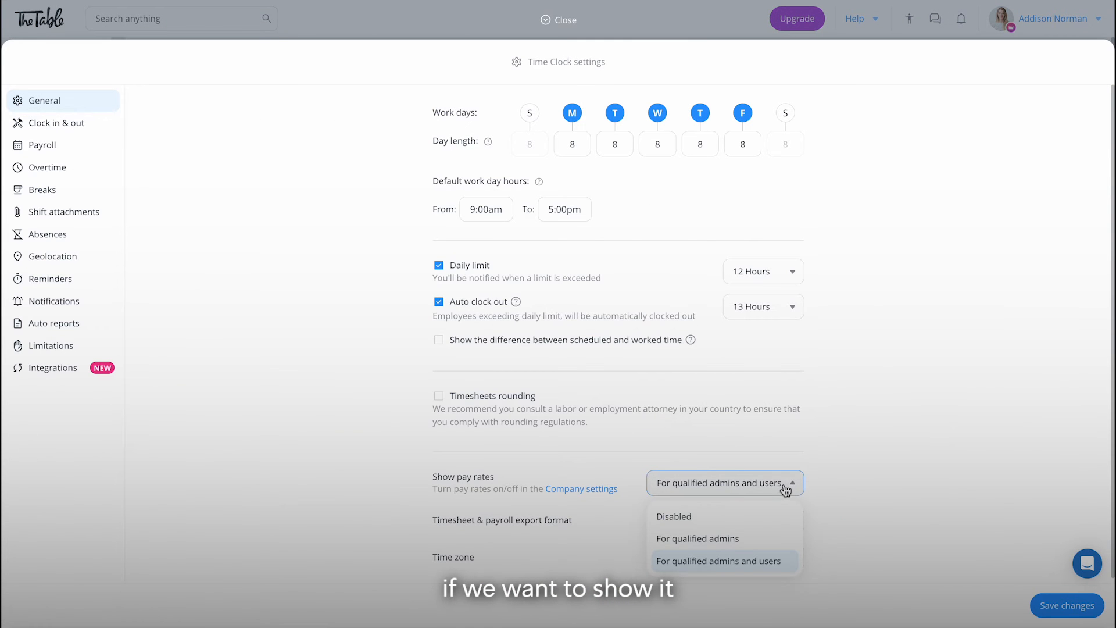
mouse_move(763, 544)
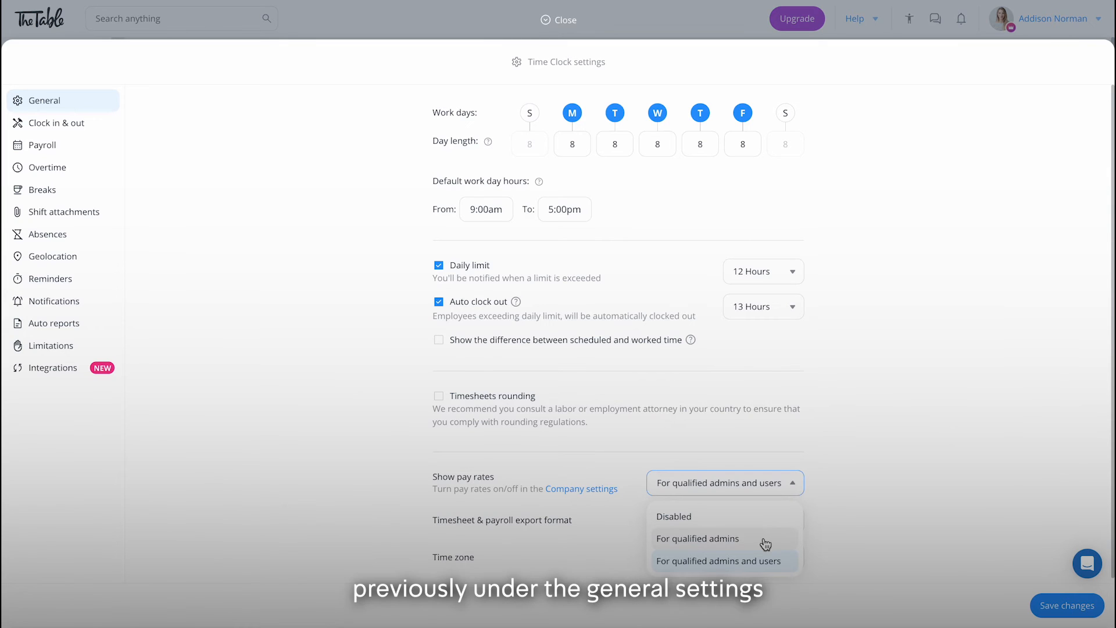
mouse_move(772, 570)
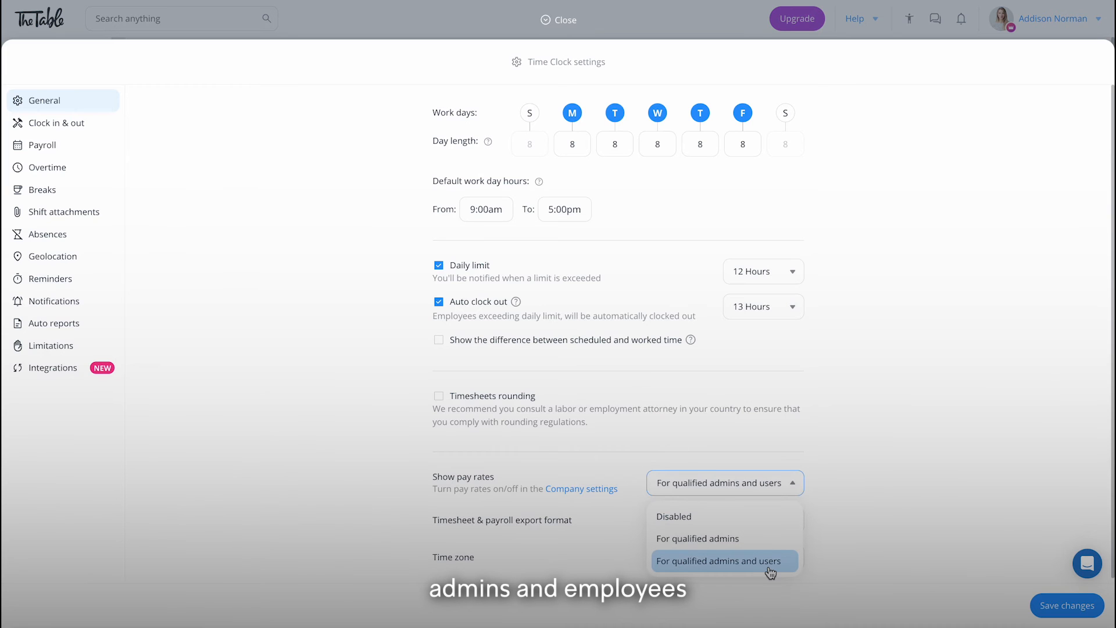
left_click(722, 560)
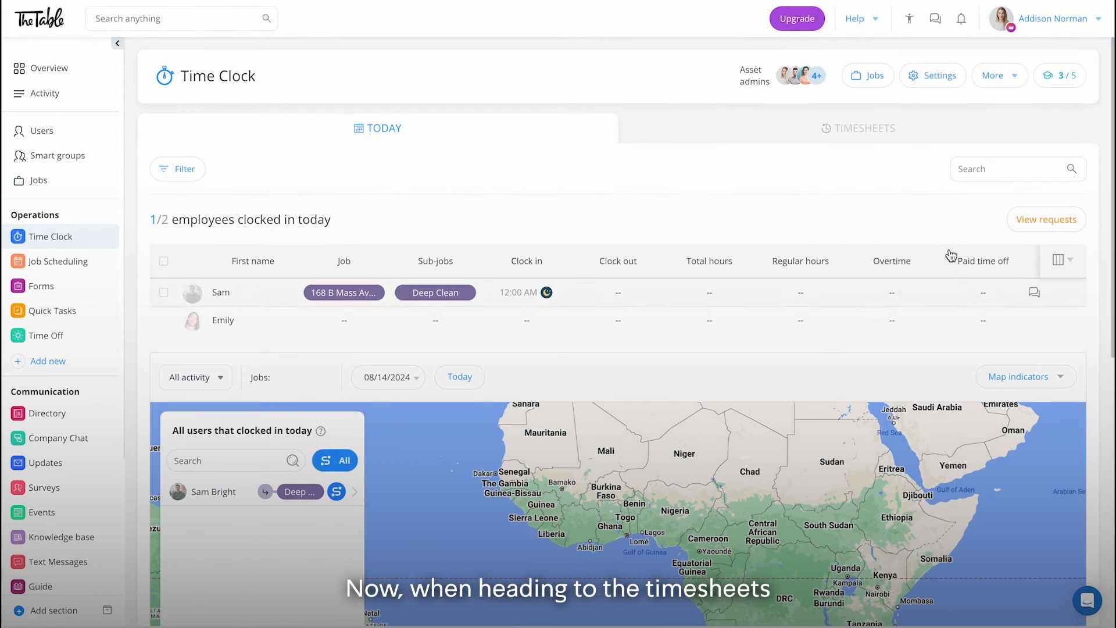
View timesheets with per-employee total pay, $4,704.19 overall, and export them.
left_click(858, 128)
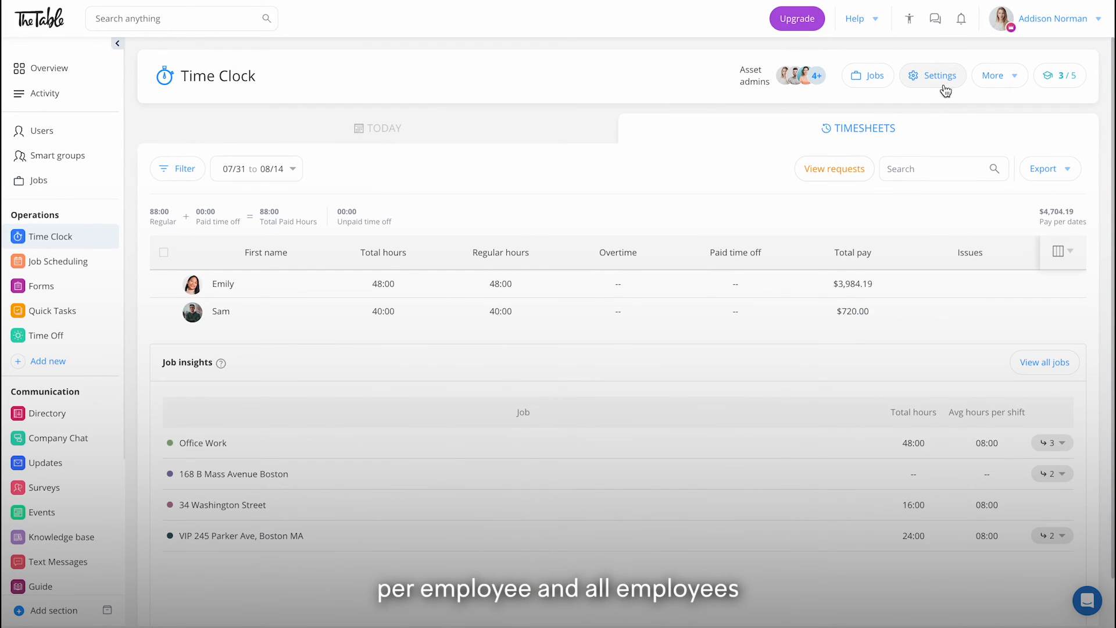
mouse_move(1051, 175)
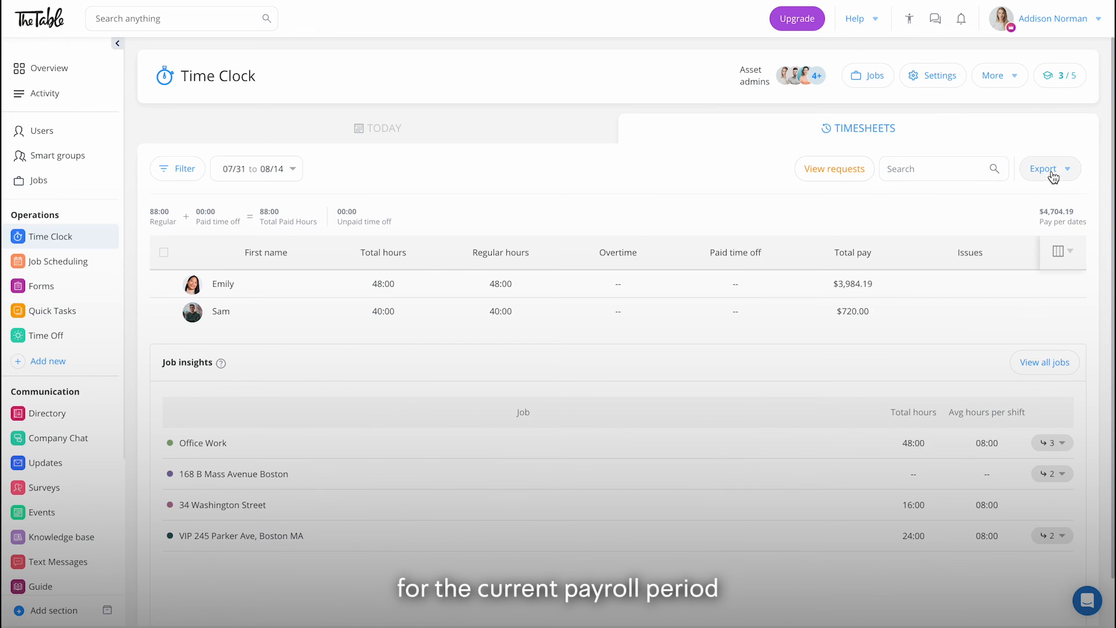
left_click(1050, 169)
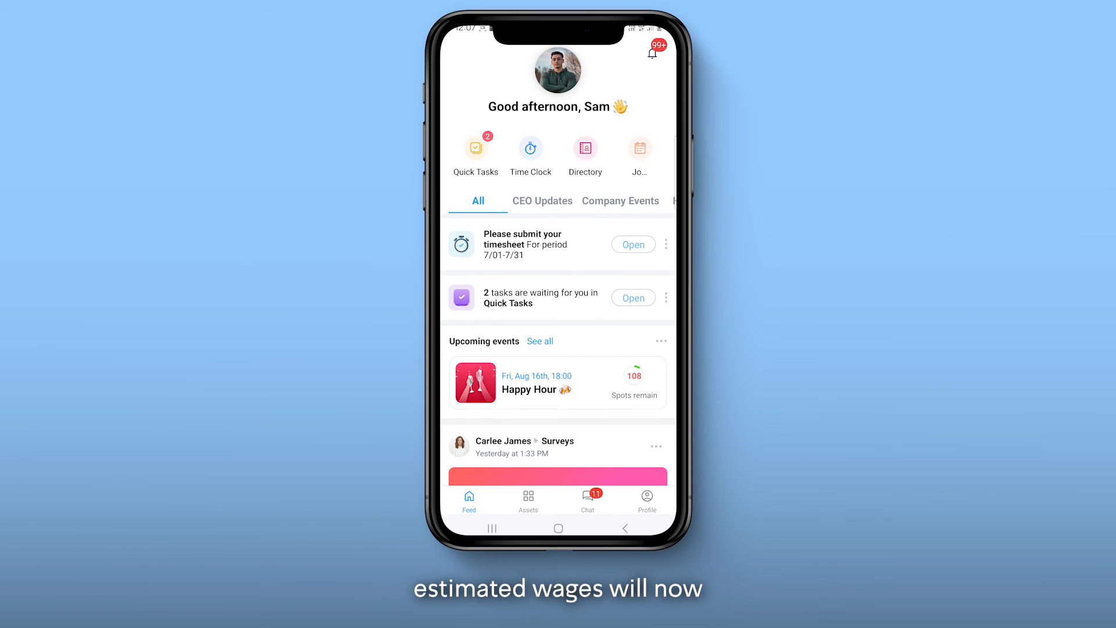
Open Sam's 07/31–08/14/2024 timesheet from the mobile app's Time Clock.
left_click(531, 149)
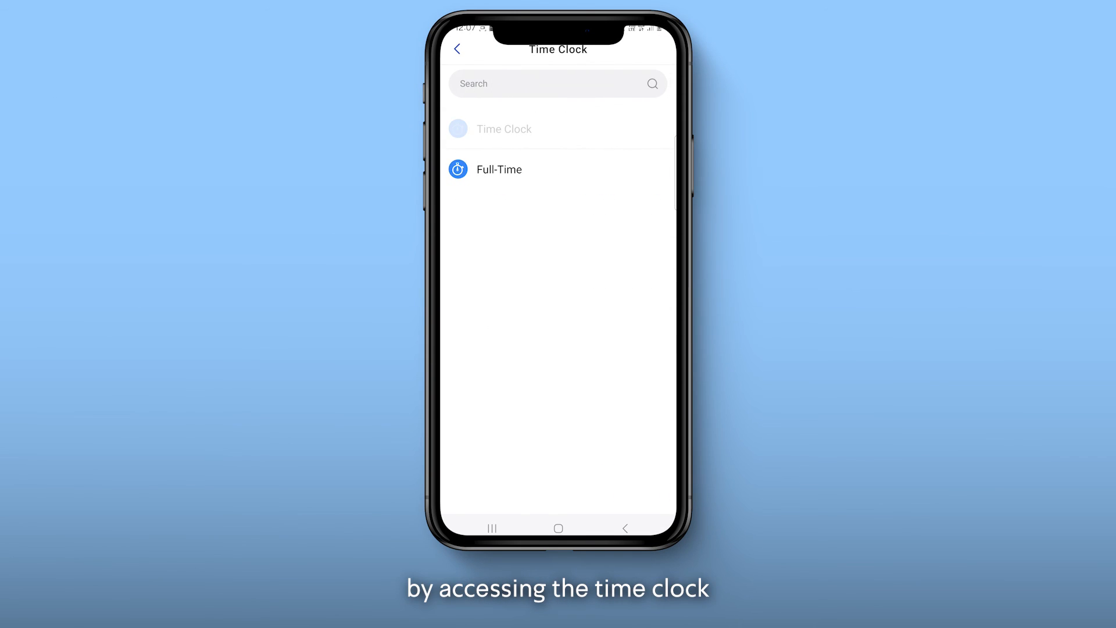
left_click(499, 169)
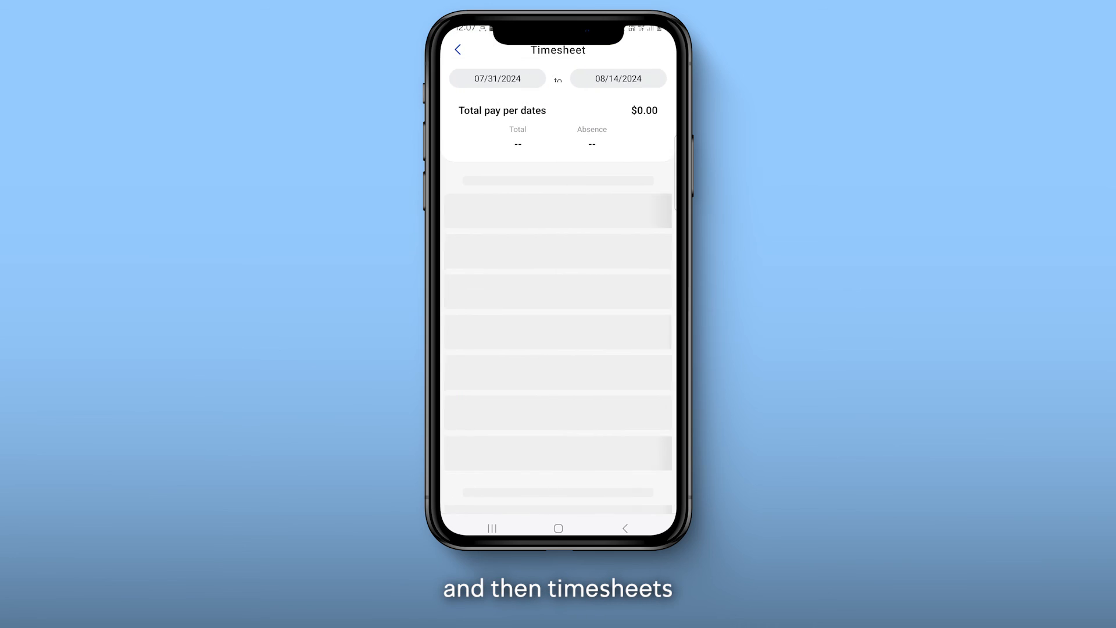